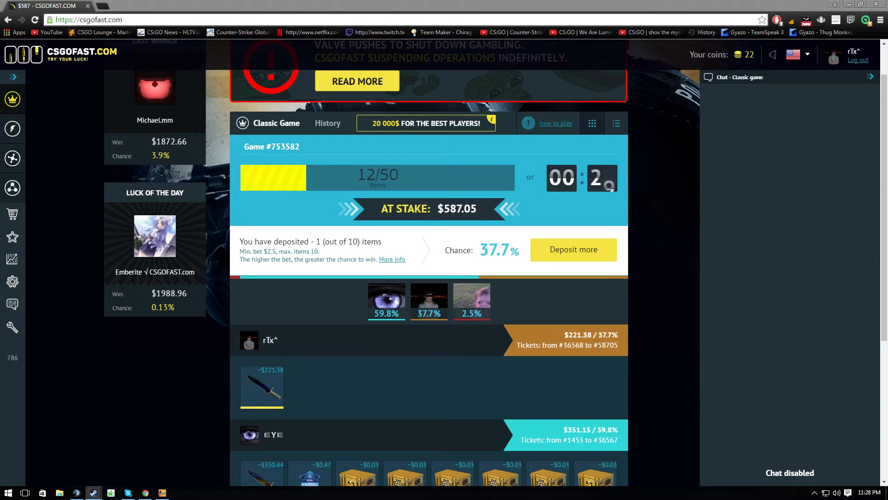
mouse_move(708, 415)
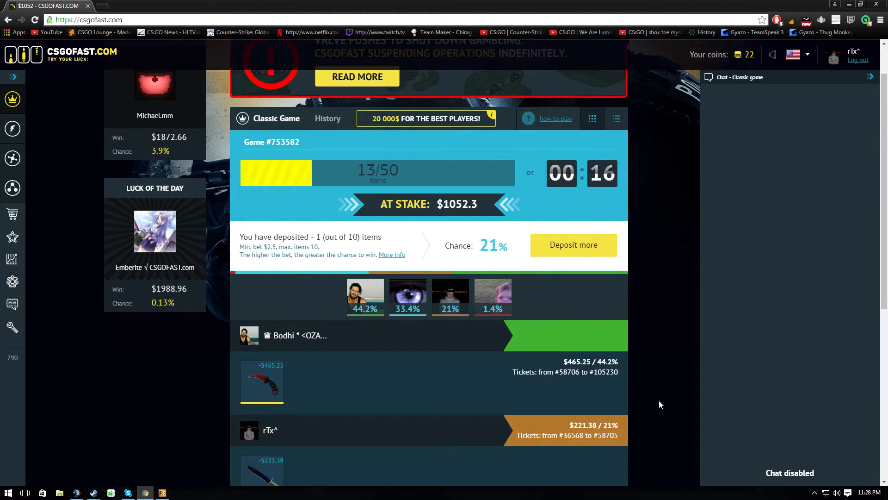
- Collect the $1065.07 jackpot winnings via 'Take your prize' as a trade offer
scroll(down, 3)
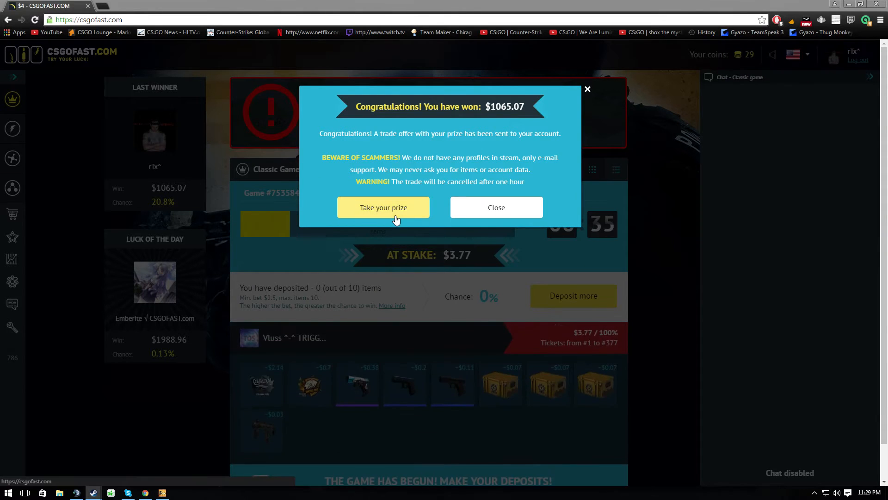
click(383, 207)
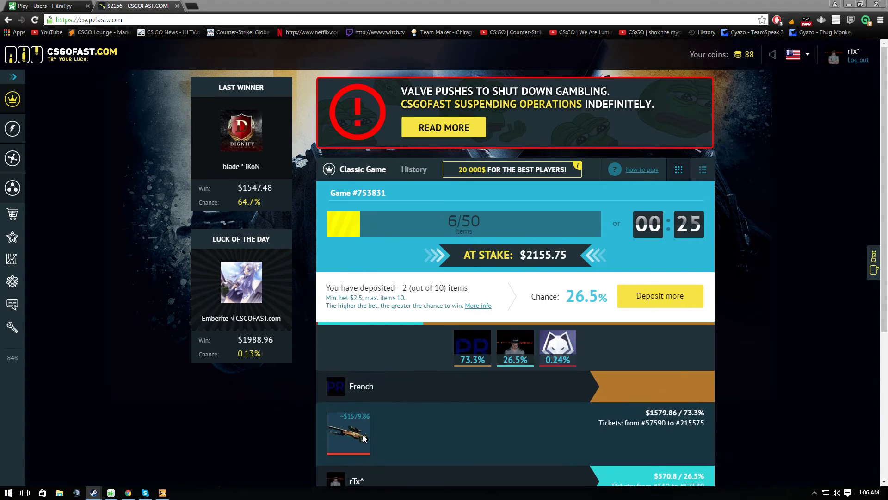
- Scroll the Game #753831 deposit list to see the two knives at $570.80 beside French's $1579.86
scroll(down, 3)
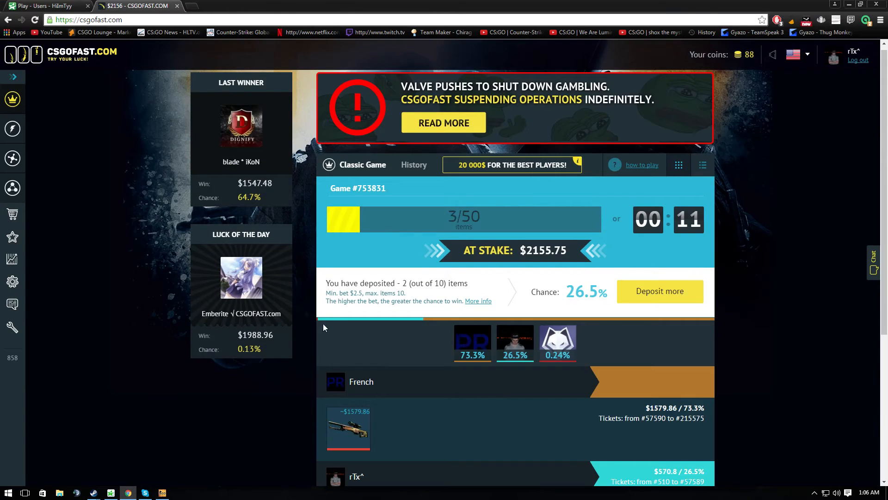
scroll(down, 3)
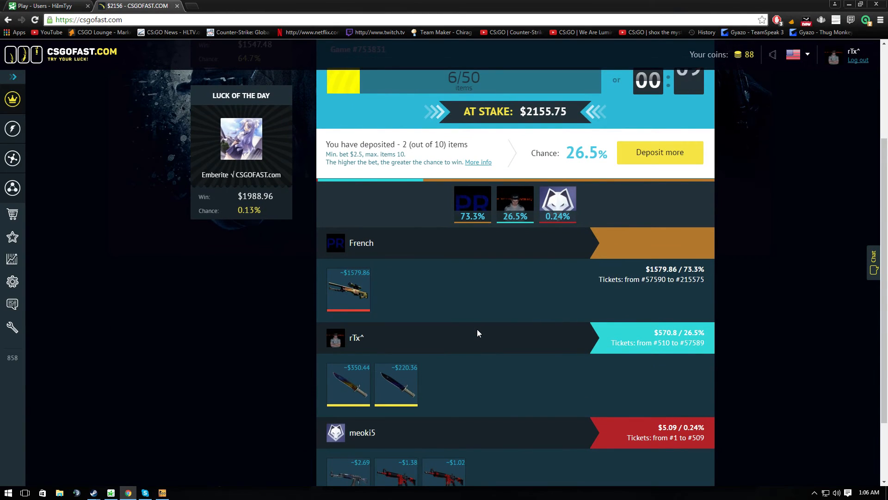